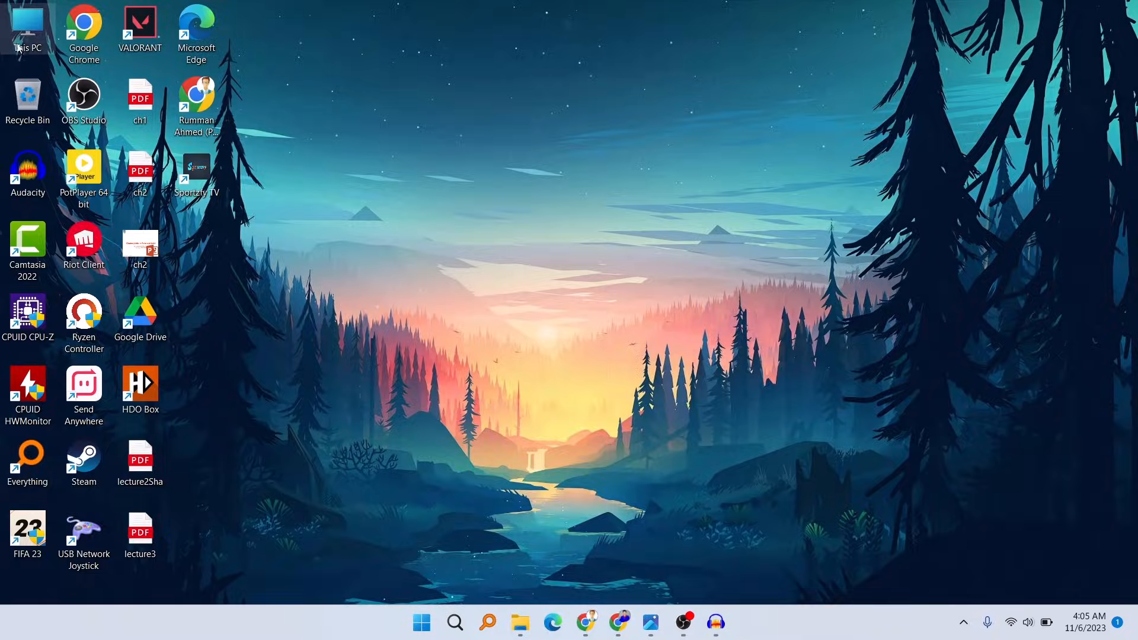
Step: Type 'hyper-V Manager' into Windows Search to find Hyper-V Manager
{"action": "right_click", "coordinate": [26, 29]}
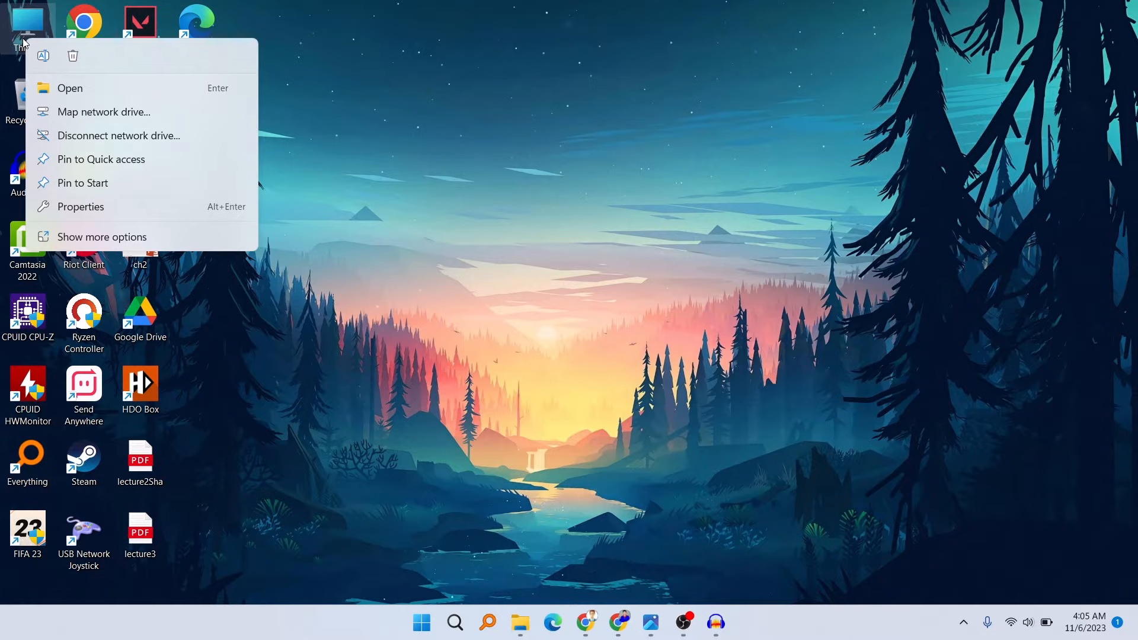
{"action": "mouse_move", "coordinate": [102, 218]}
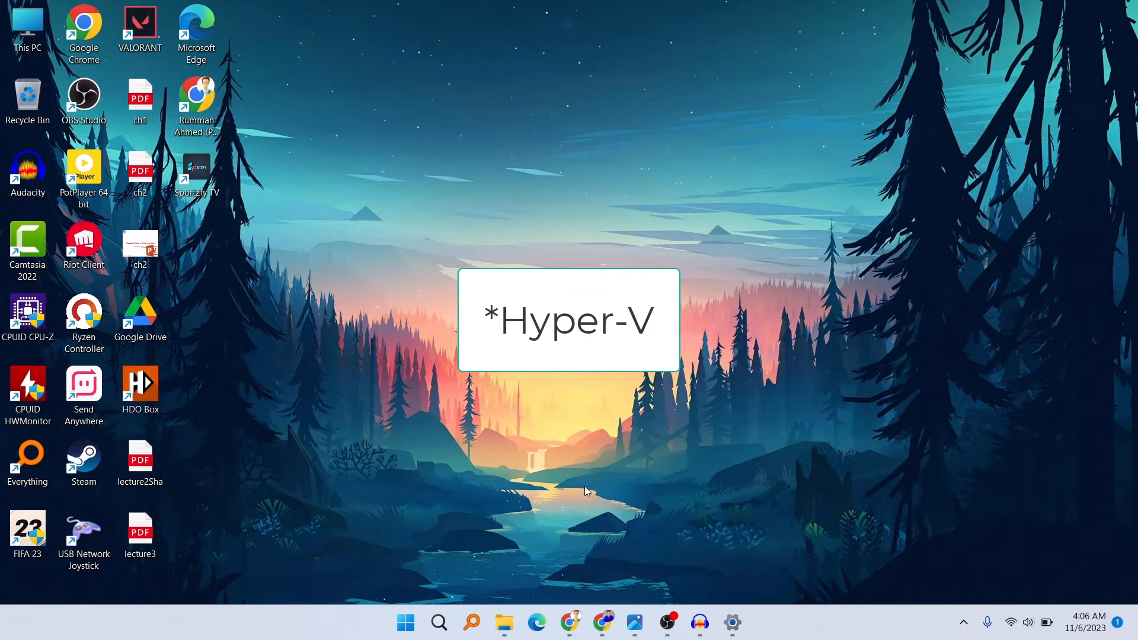
{"action": "mouse_move", "coordinate": [513, 558]}
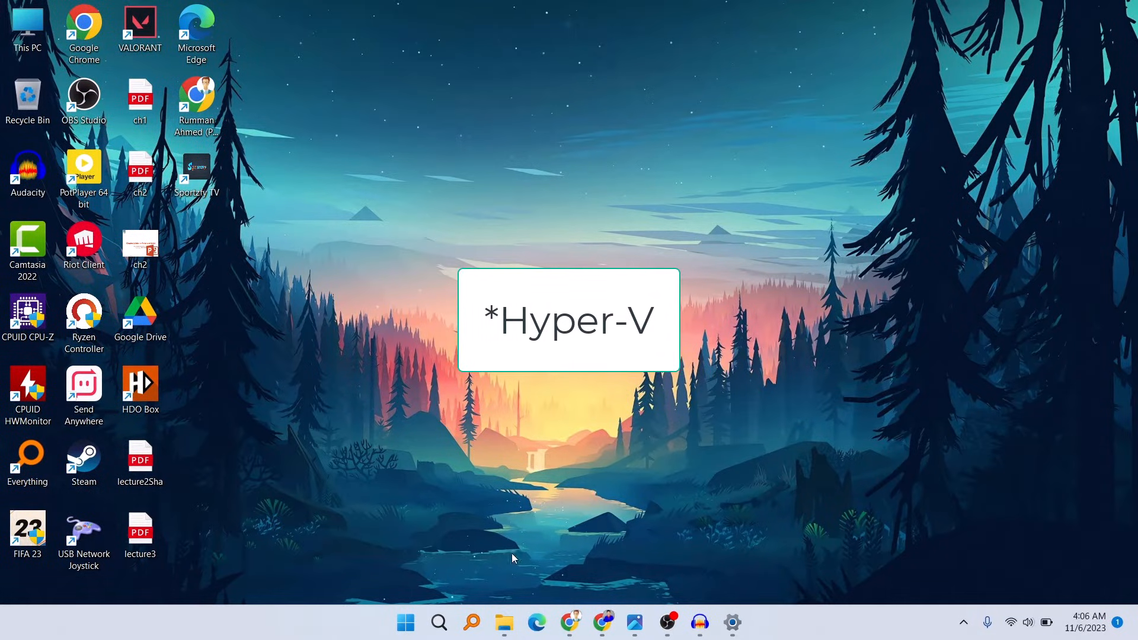
{"action": "left_click", "coordinate": [439, 622]}
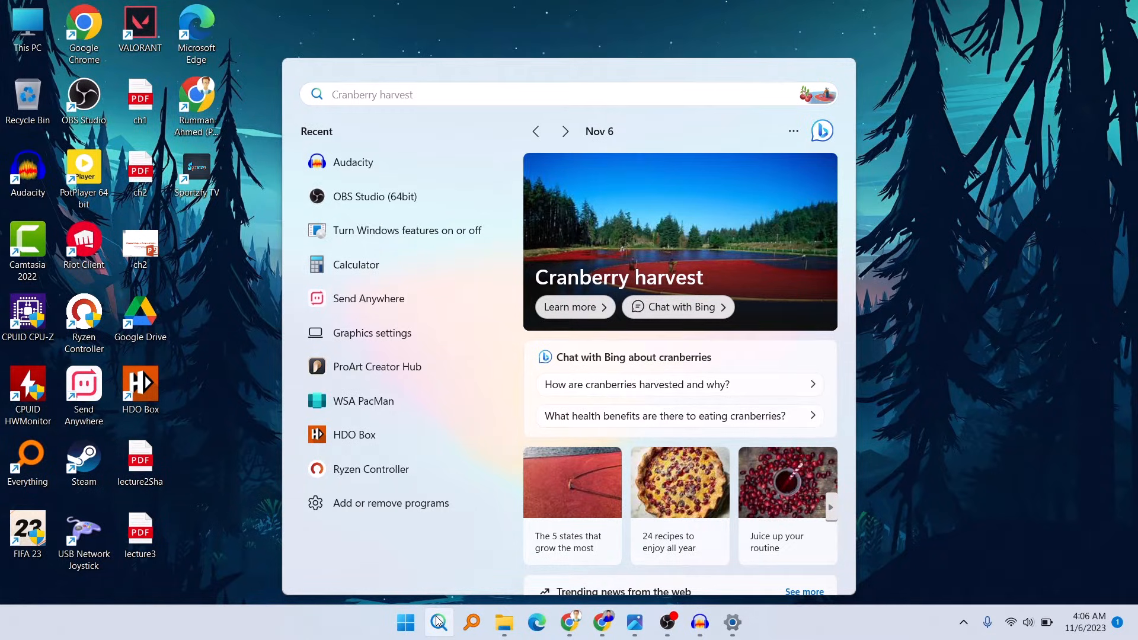
{"action": "type", "text": "hyper-V Manager"}
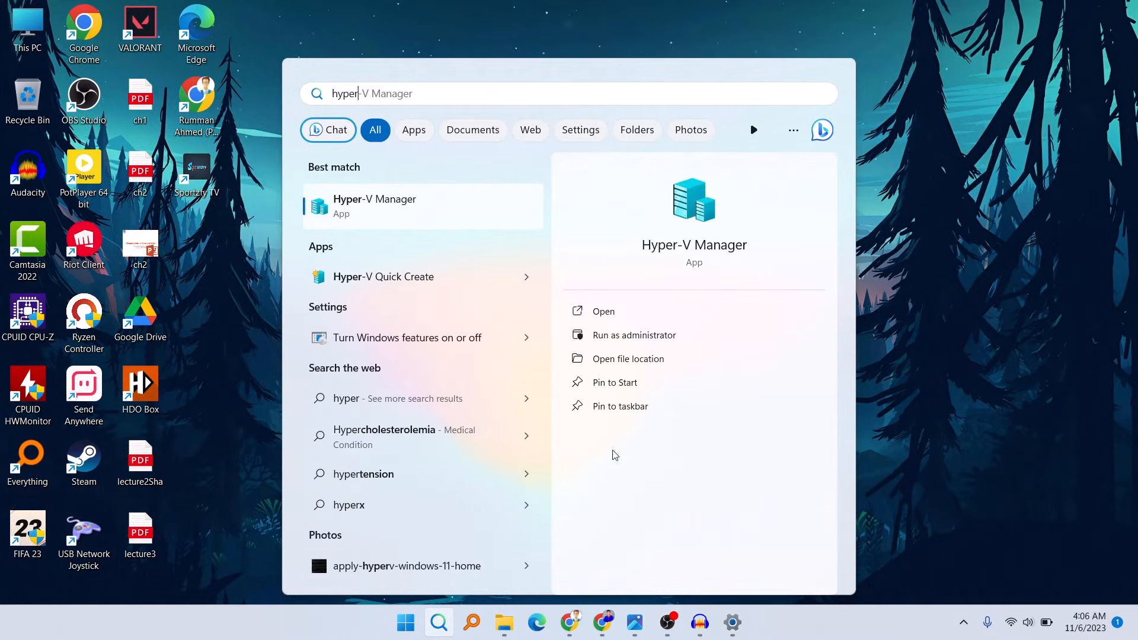
{"action": "mouse_move", "coordinate": [403, 230]}
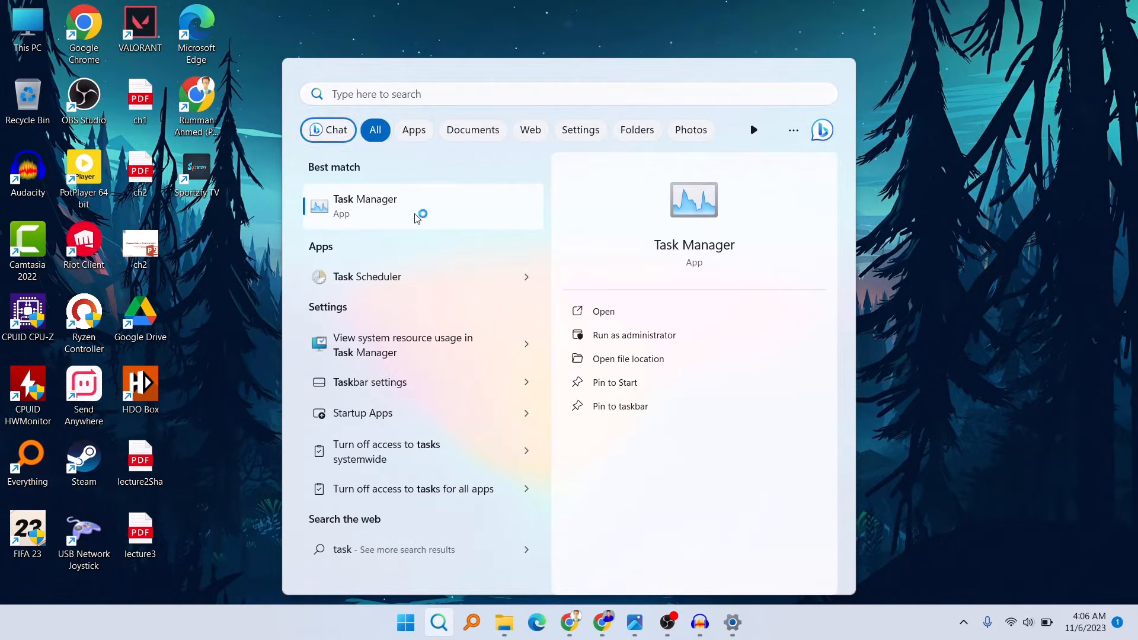
Step: Launch Task Manager and confirm CPU virtualization shows Enabled on the Performance page
{"action": "left_click", "coordinate": [603, 311]}
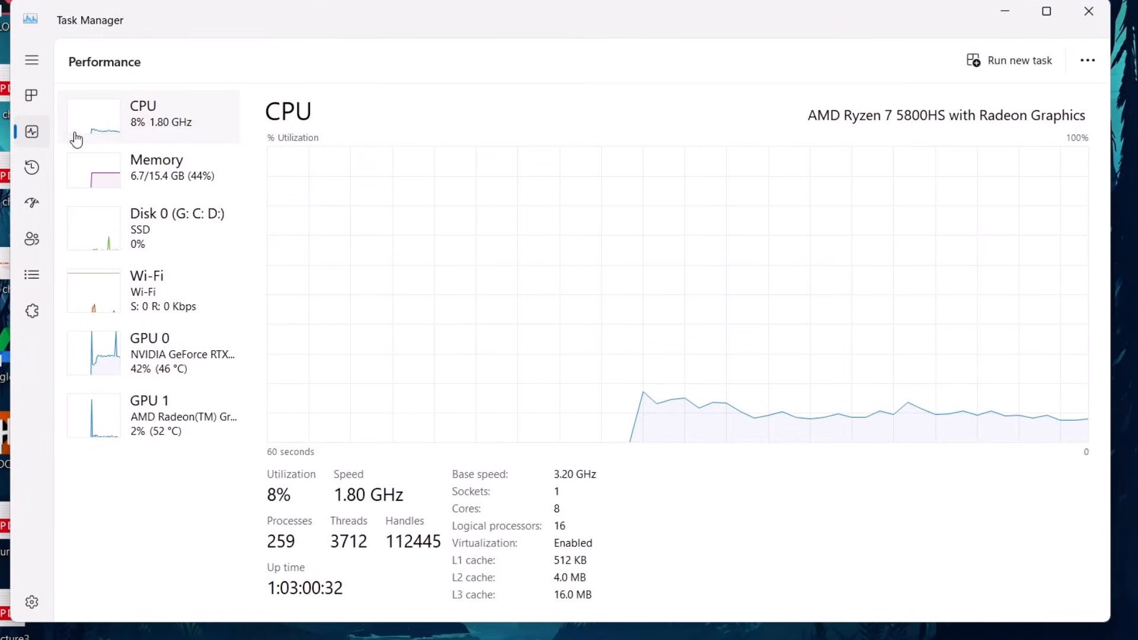
{"action": "mouse_move", "coordinate": [282, 165]}
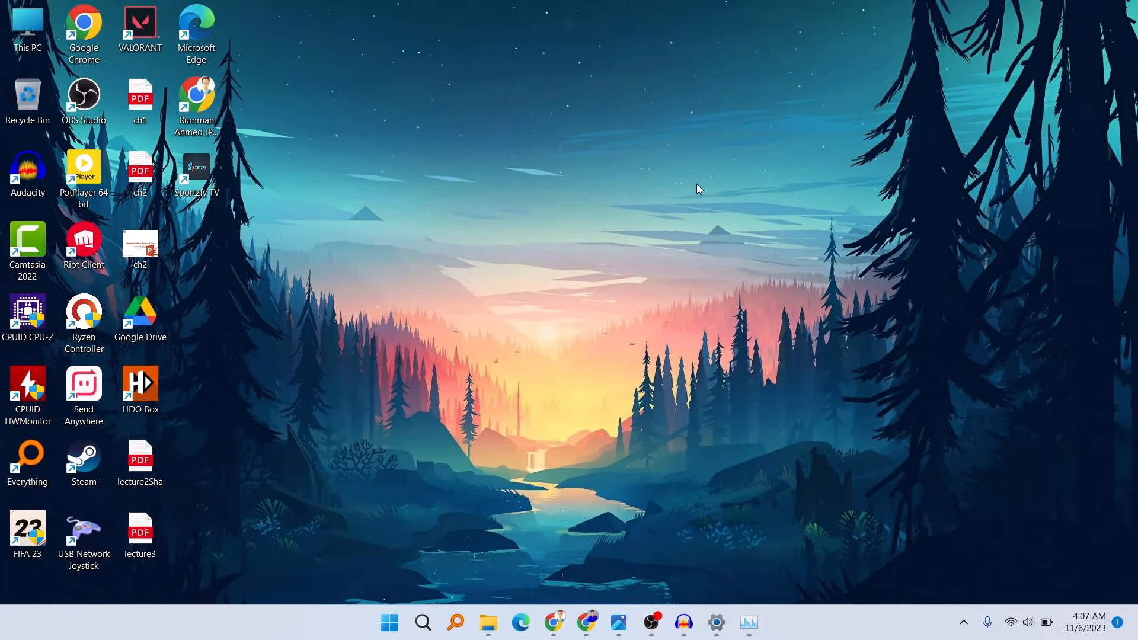
Step: Add a new text document to the desktop and name it hyperv
{"action": "right_click", "coordinate": [696, 189]}
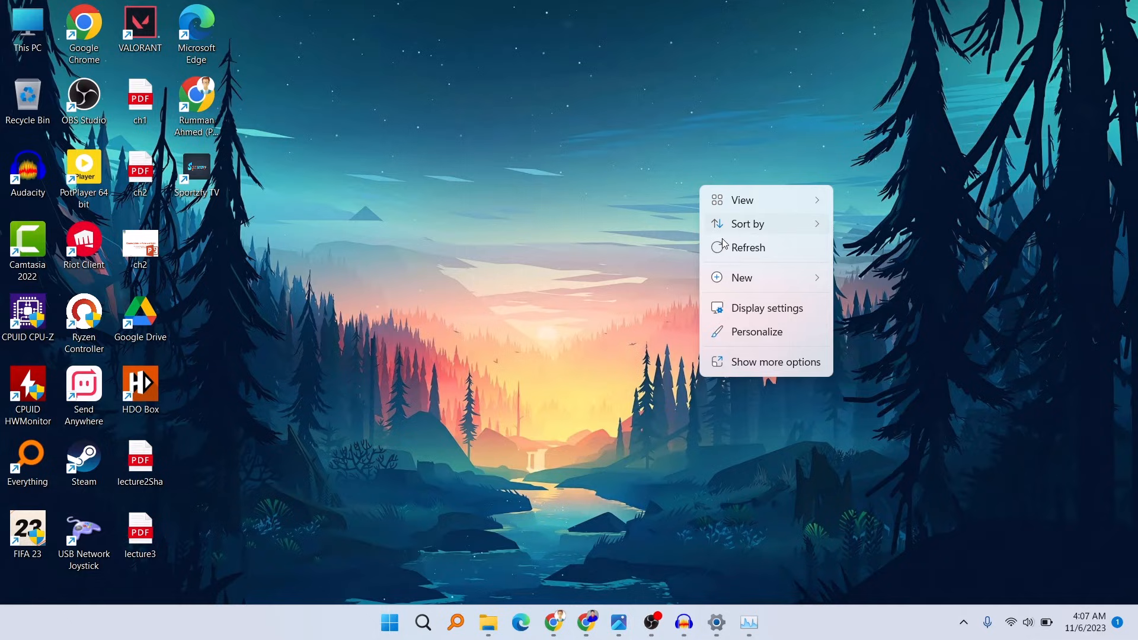
{"action": "left_click", "coordinate": [742, 277]}
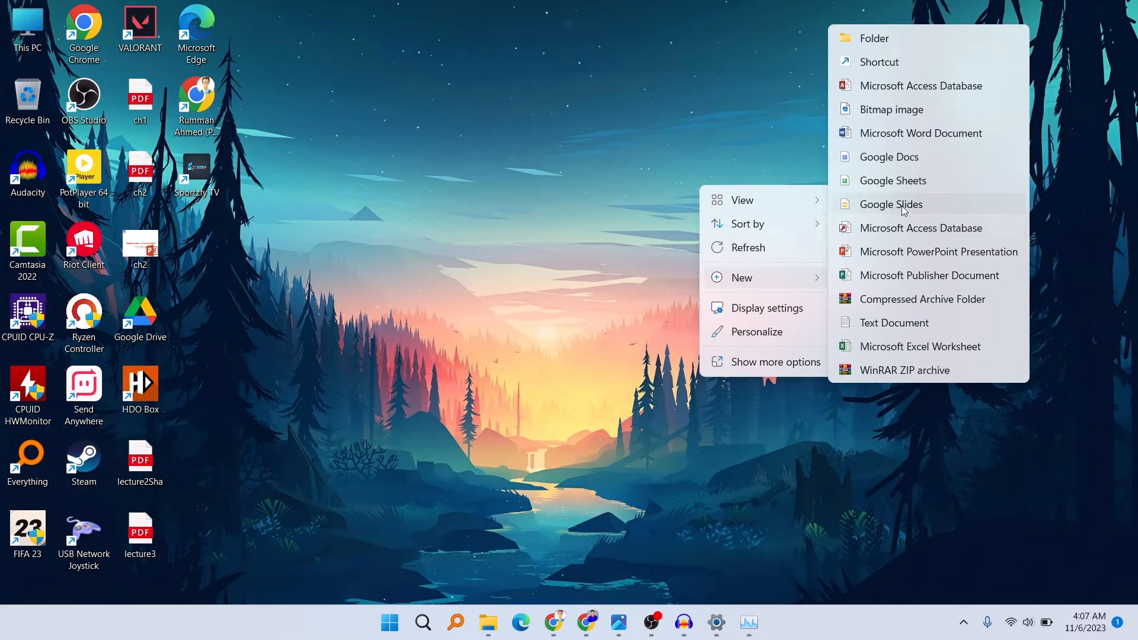
{"action": "left_click", "coordinate": [895, 323]}
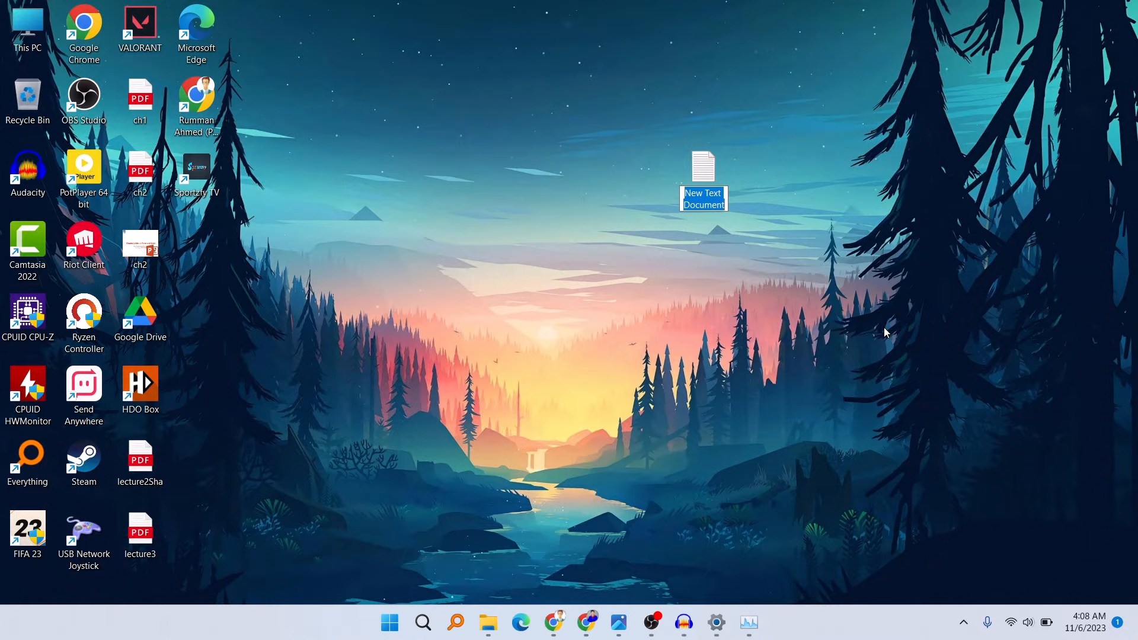
{"action": "type", "text": "hyperv"}
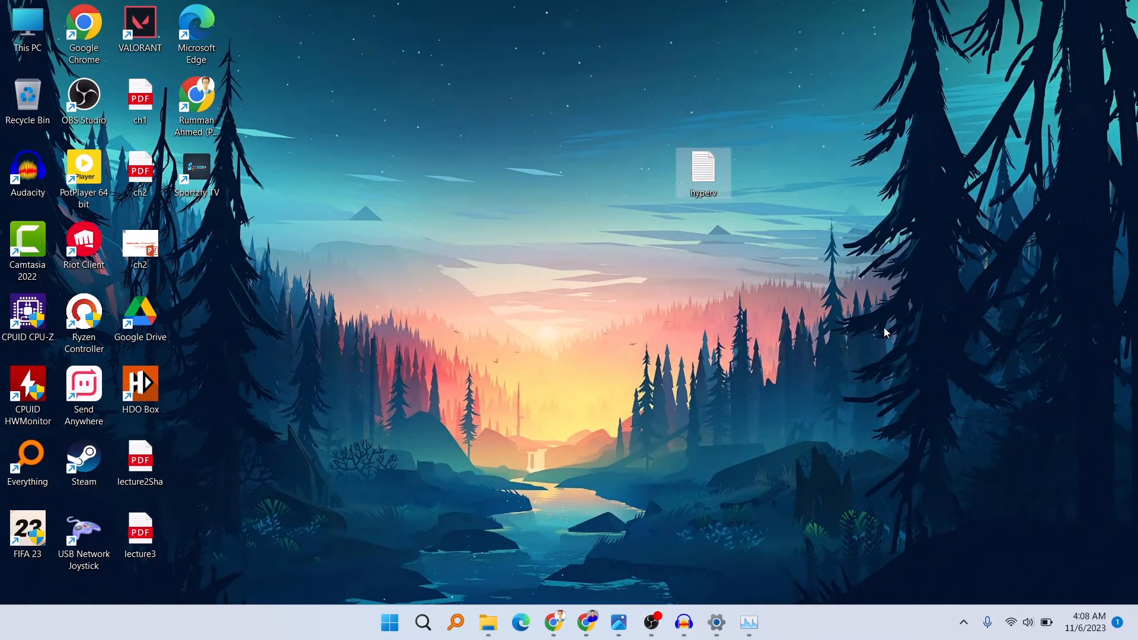
Step: Open hyperv in Notepad, paste the DISM Hyper-V enabling script, and show File options
{"action": "double_click", "coordinate": [702, 168]}
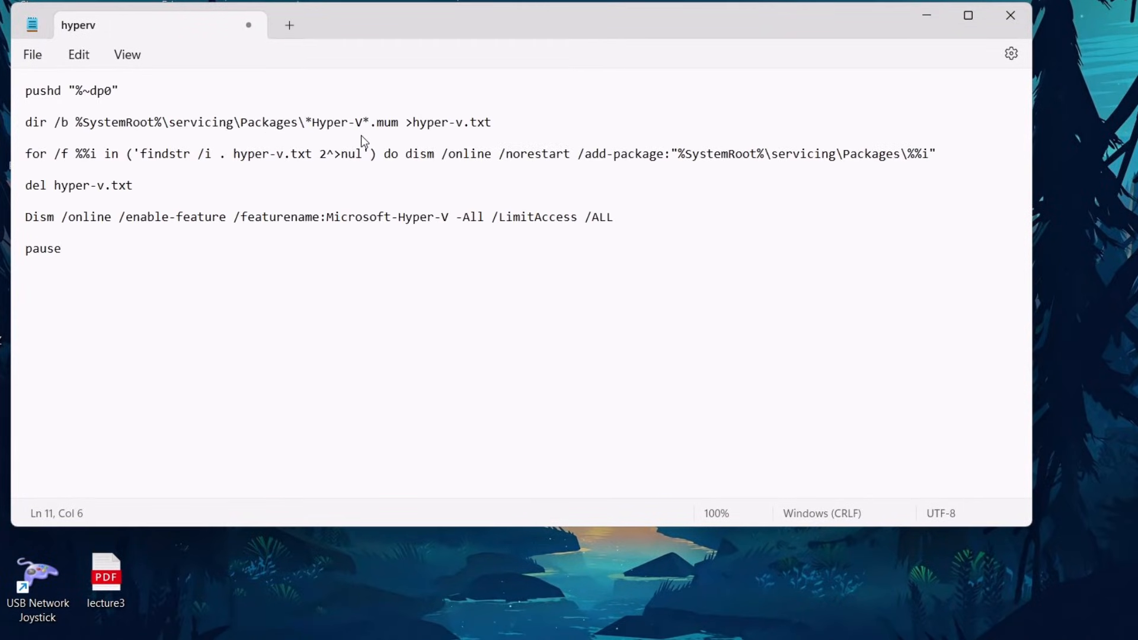
{"action": "left_click", "coordinate": [62, 249]}
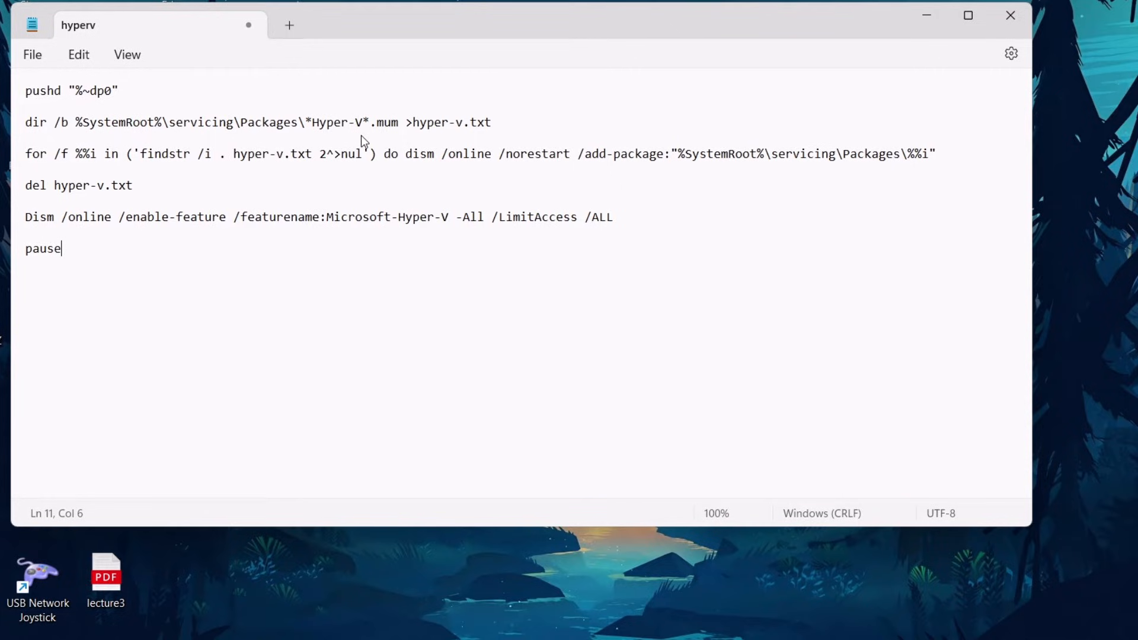
{"action": "left_click", "coordinate": [32, 54]}
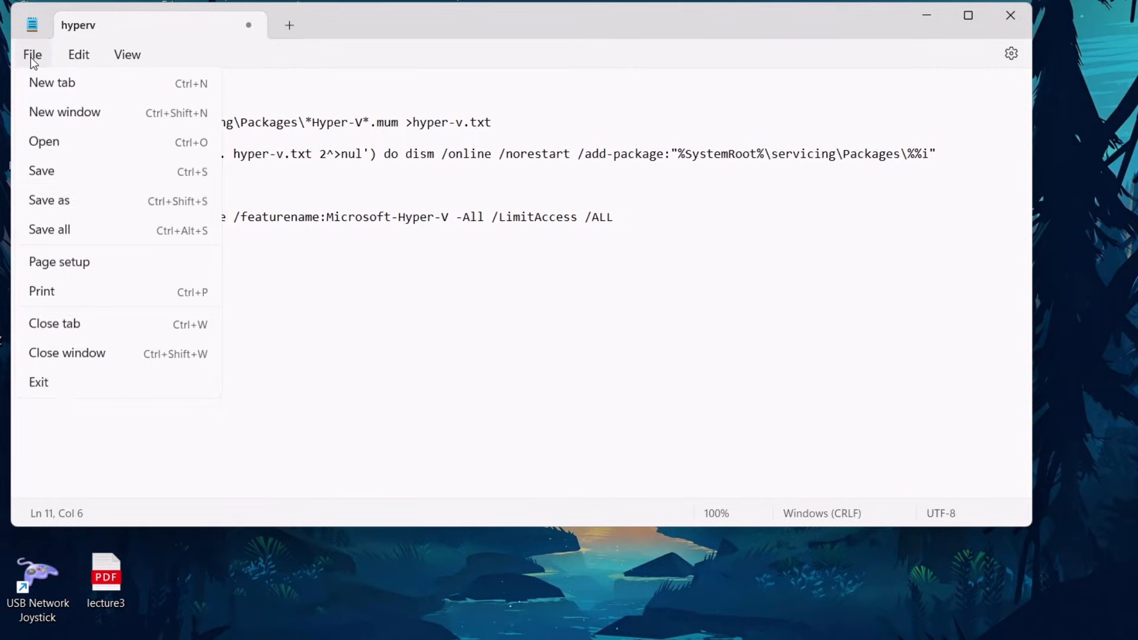
{"action": "mouse_move", "coordinate": [68, 207]}
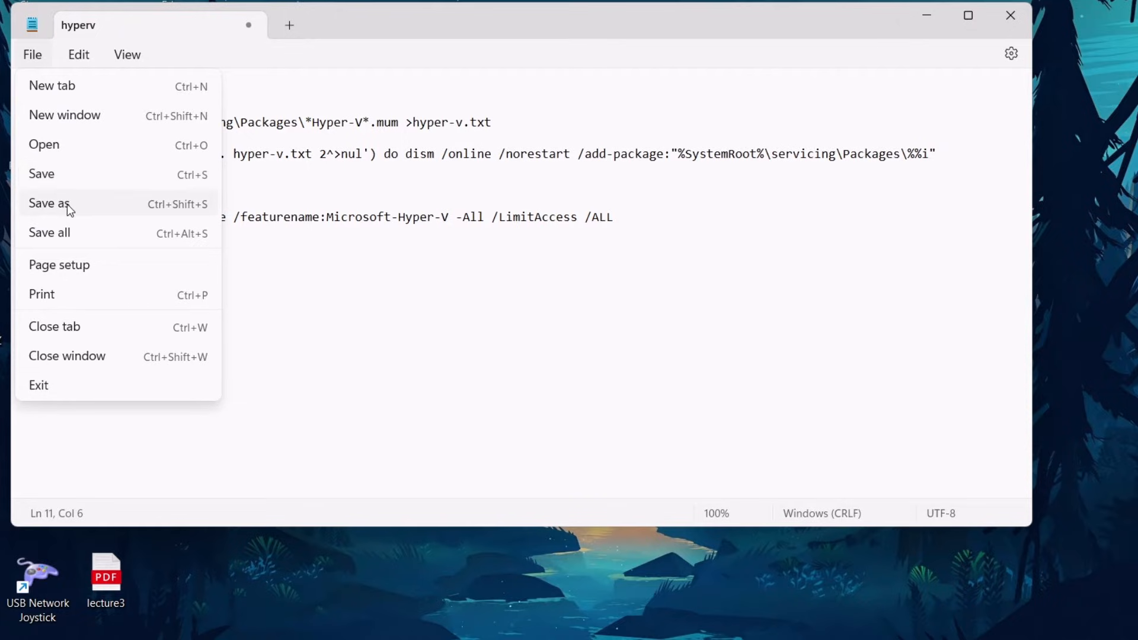
Step: Save the Notepad script on the Desktop, renaming hyperv to hyperv.bat
{"action": "left_click", "coordinate": [49, 204]}
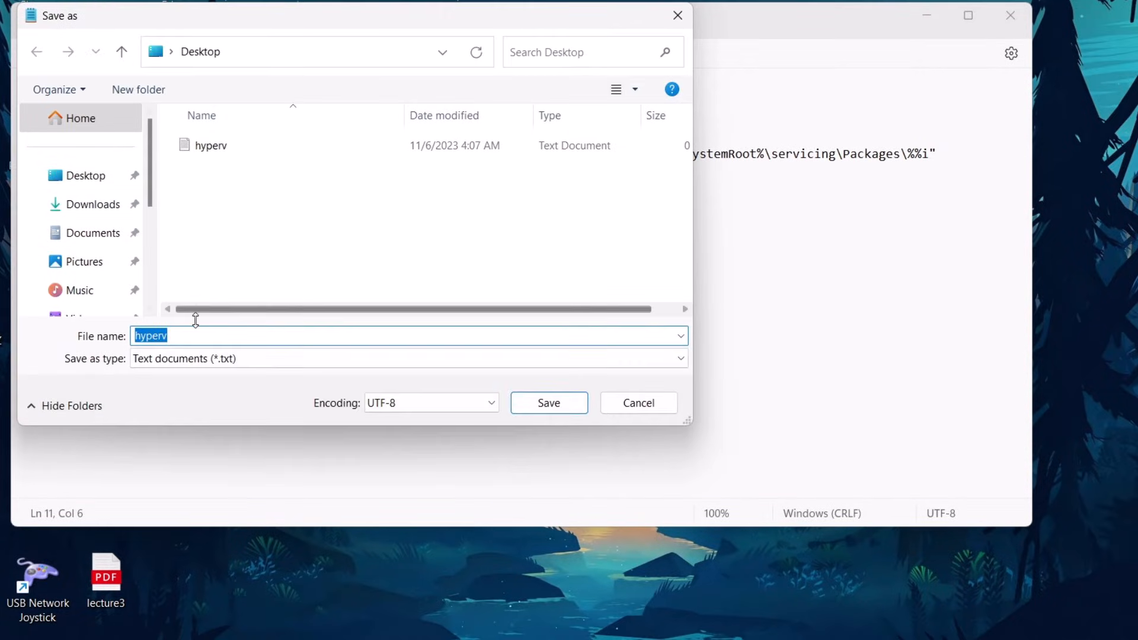
{"action": "left_click", "coordinate": [196, 335]}
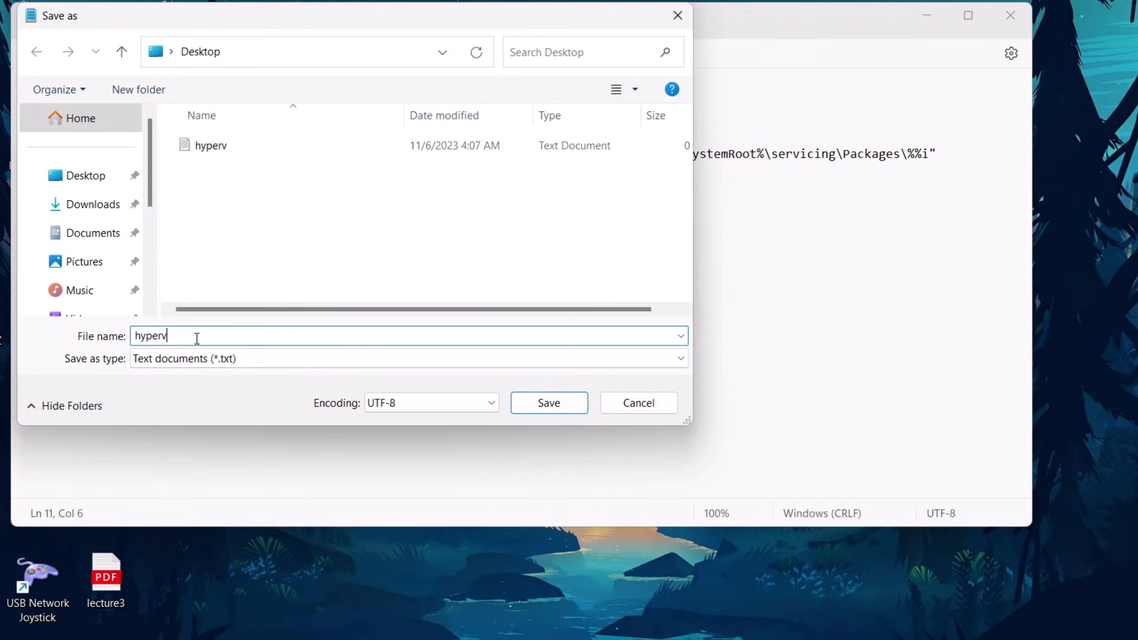
{"action": "type", "text": ".b"}
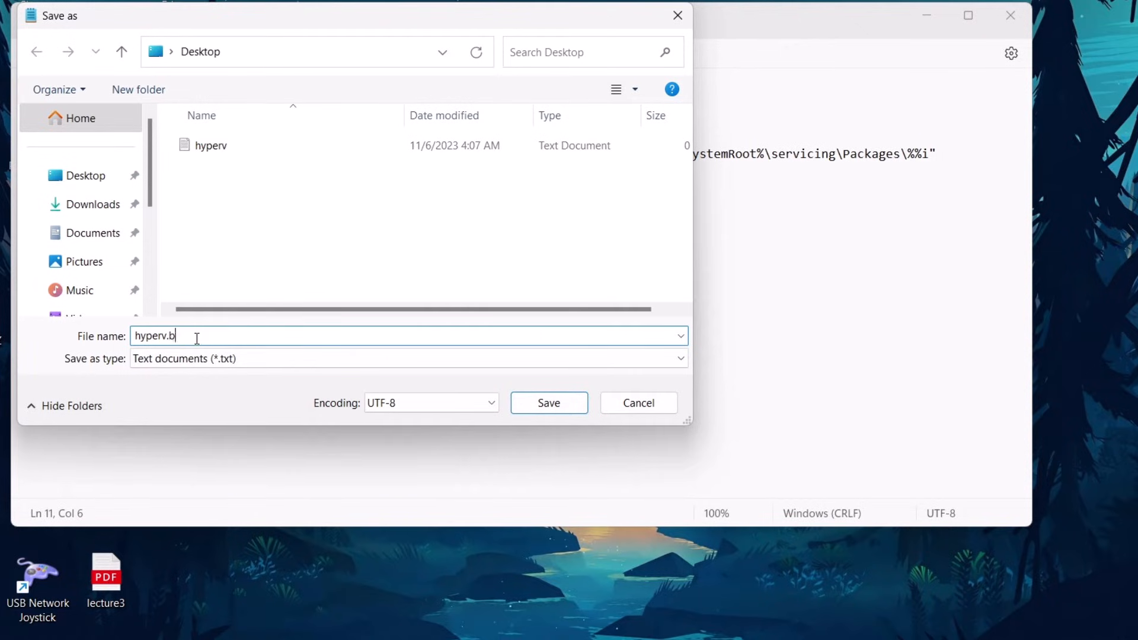
{"action": "type", "text": "at"}
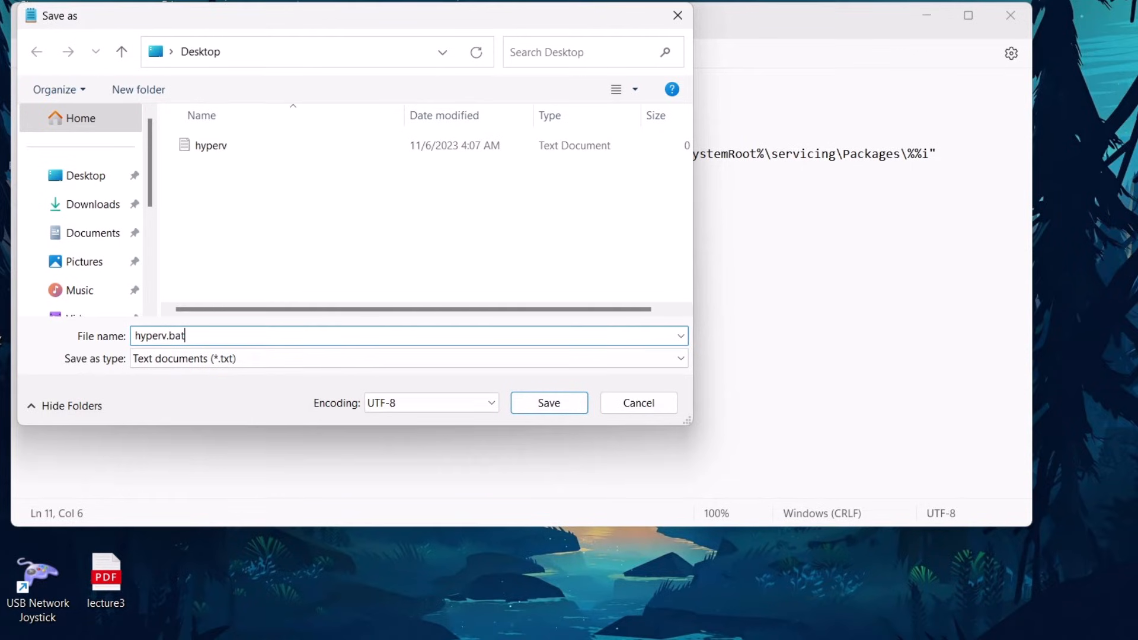
{"action": "left_click", "coordinate": [549, 403]}
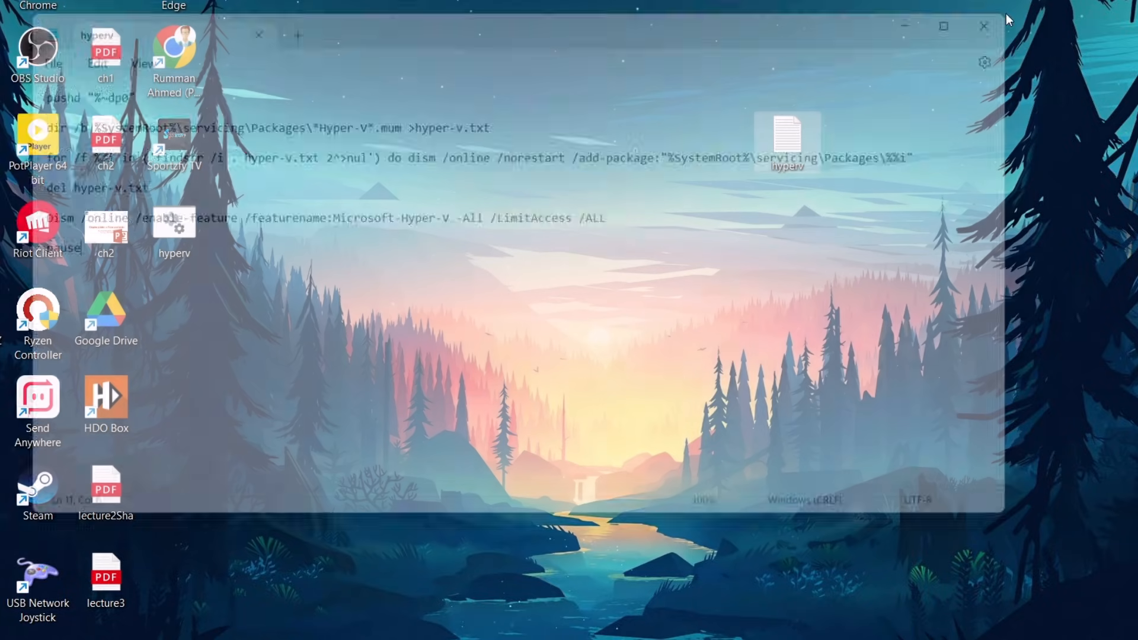
Step: Run hyperv.bat as administrator so DISM starts adding Hyper-V packages
{"action": "left_click", "coordinate": [985, 26]}
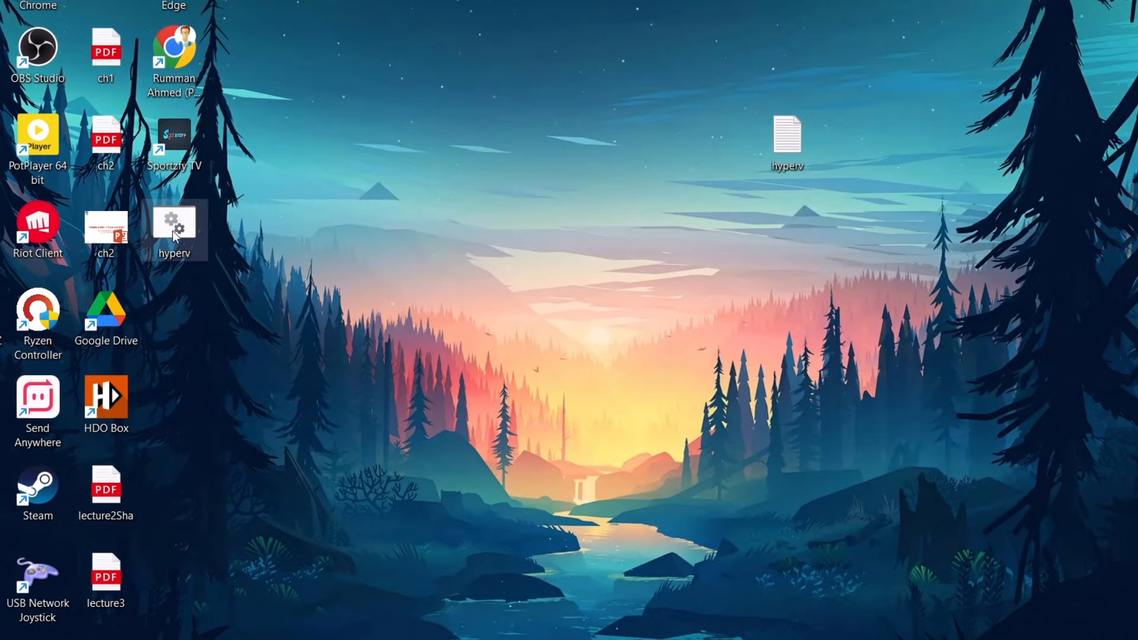
{"action": "mouse_move", "coordinate": [174, 221]}
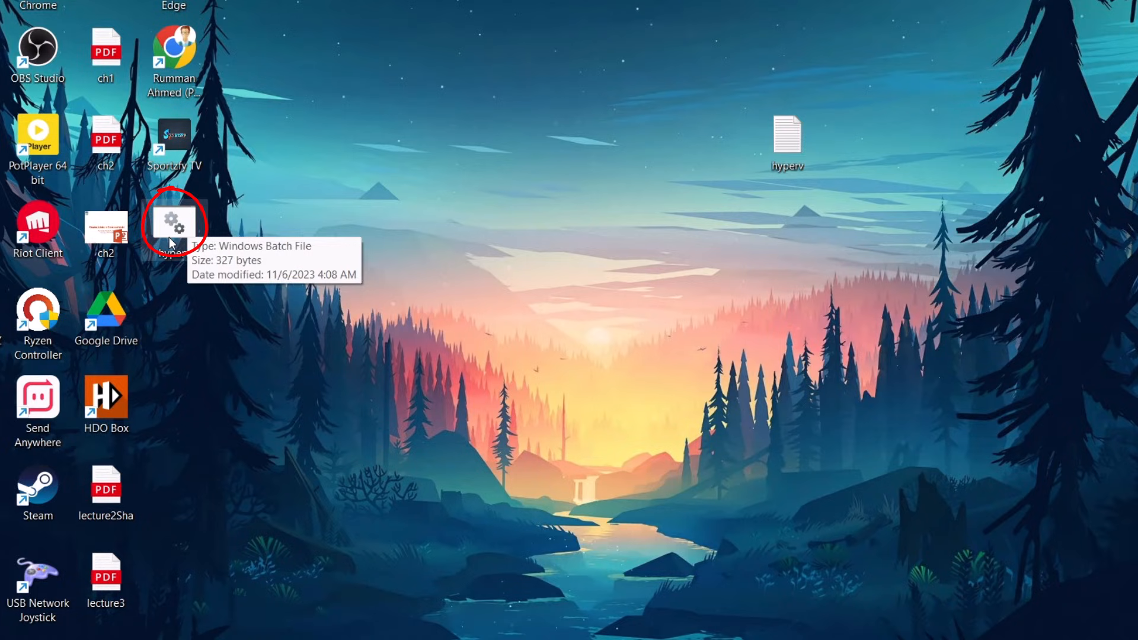
{"action": "right_click", "coordinate": [174, 221]}
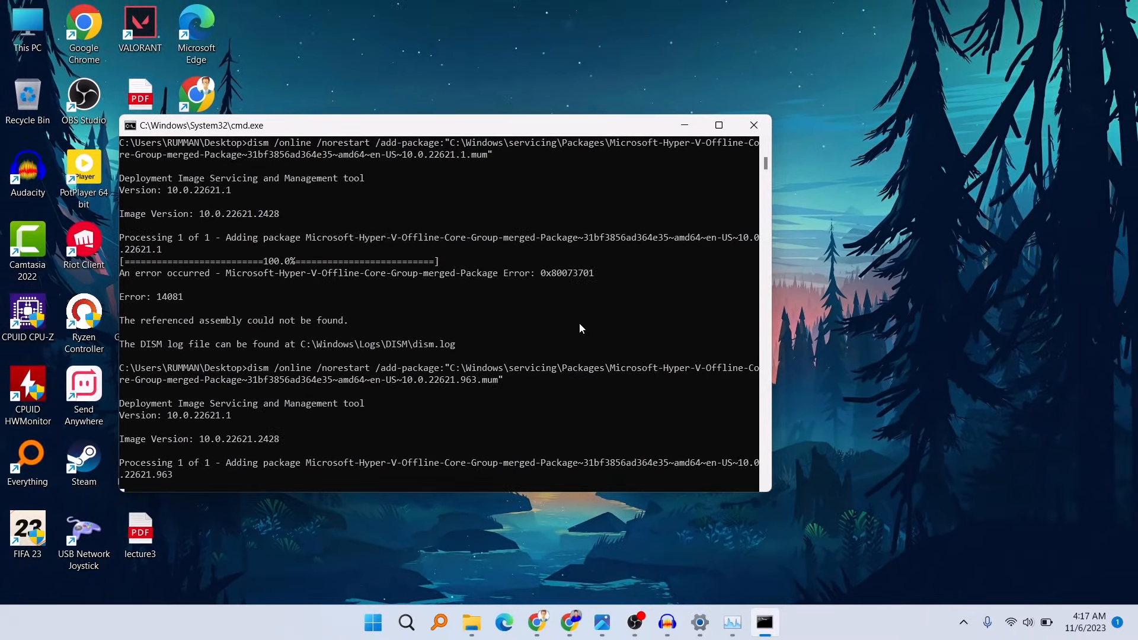
{"action": "mouse_move", "coordinate": [627, 132]}
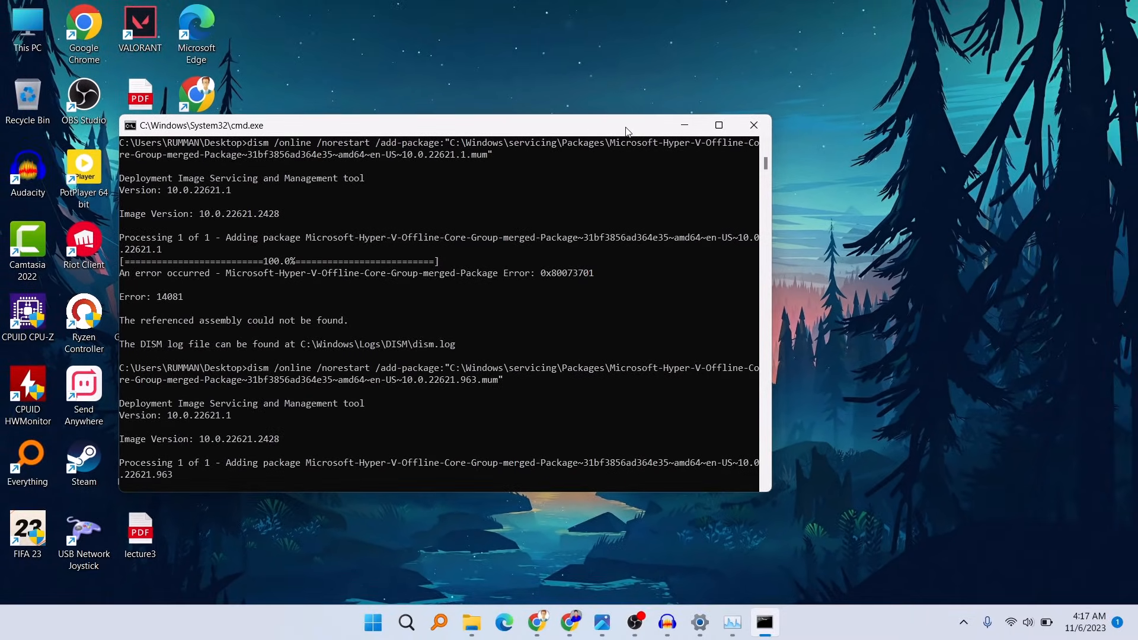
{"action": "mouse_move", "coordinate": [754, 125]}
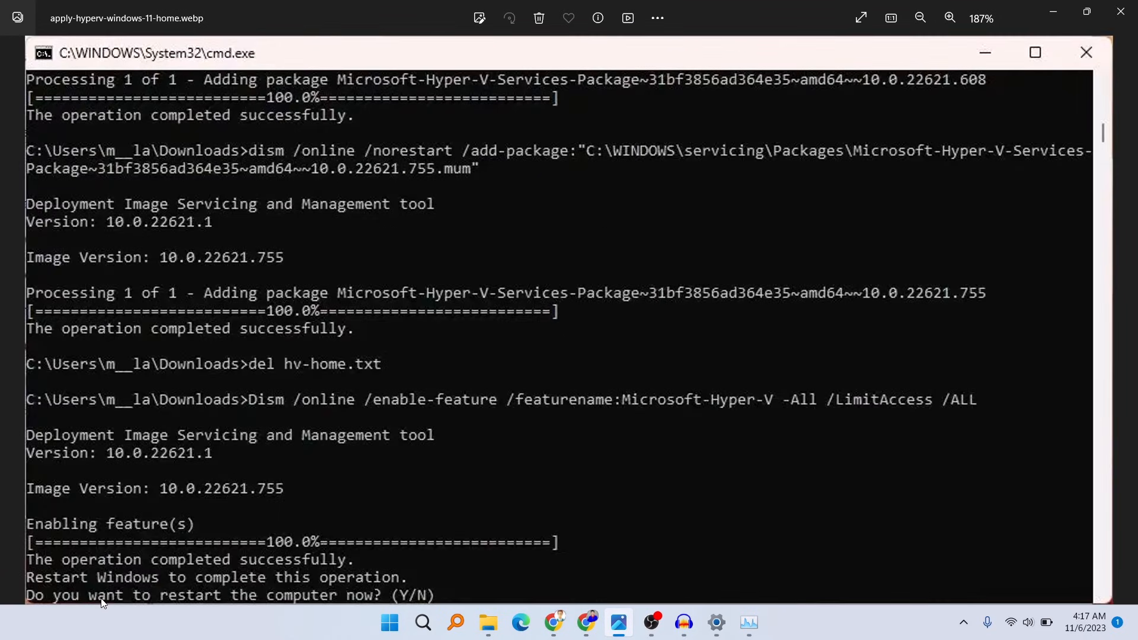
{"action": "mouse_move", "coordinate": [441, 596]}
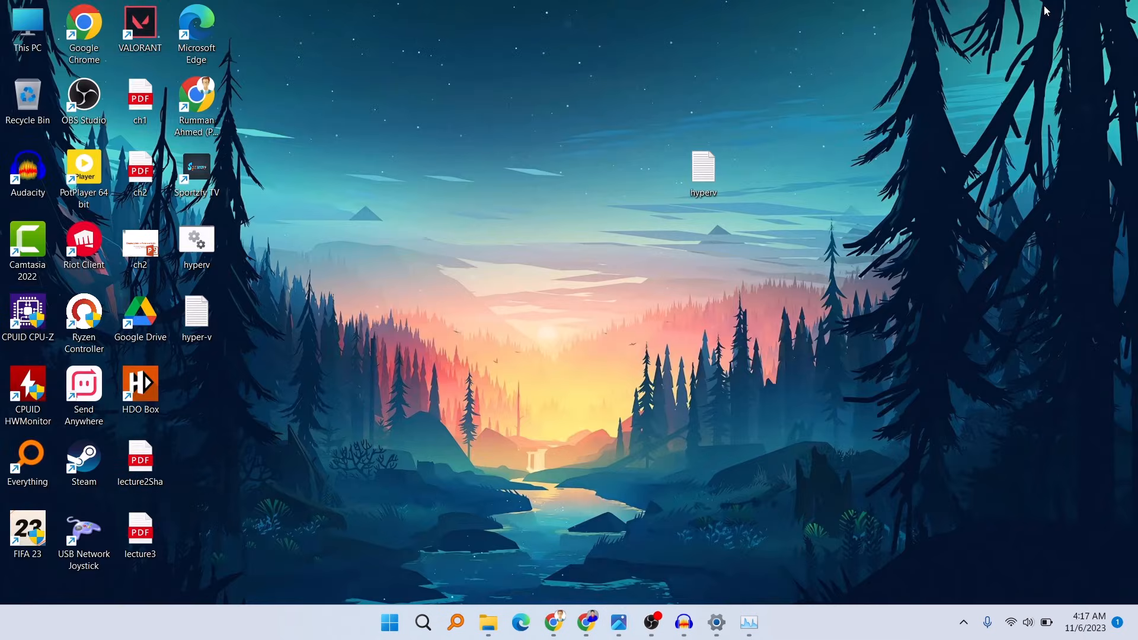
Step: Search Windows and open 'Turn Windows features on or off'
{"action": "left_click", "coordinate": [423, 621]}
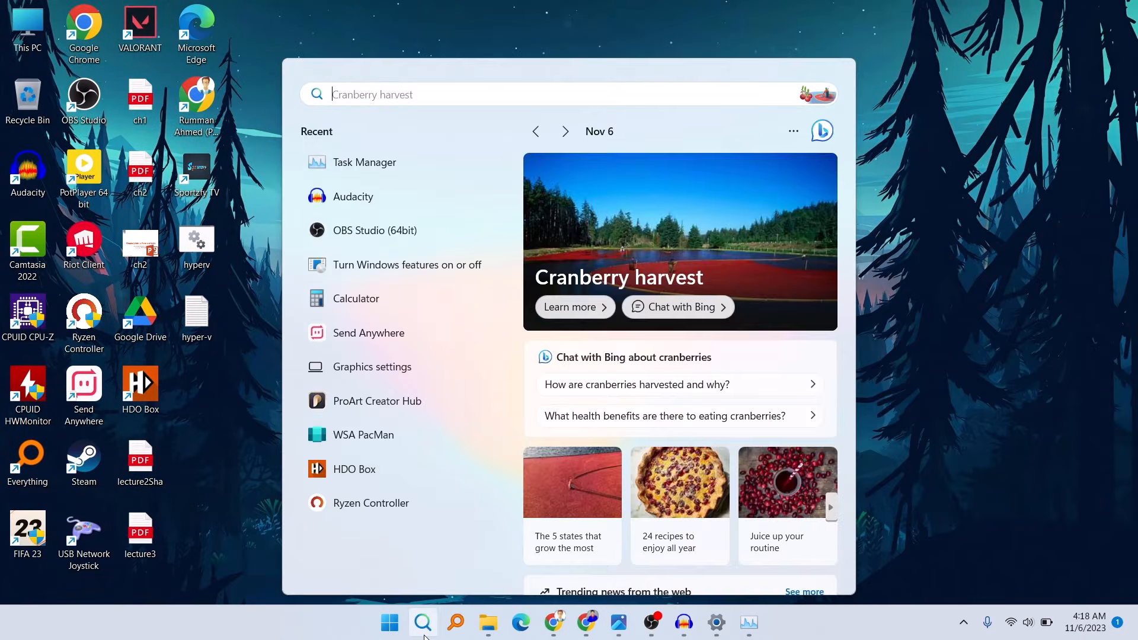
{"action": "type", "text": "hyper-V Manager"}
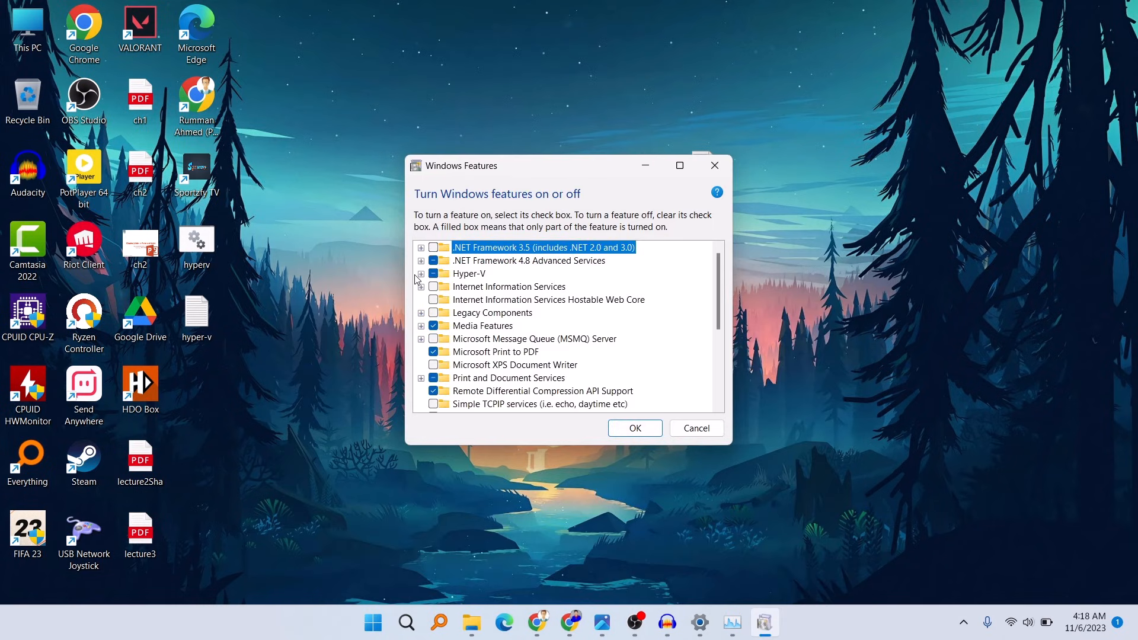
Step: Expand Hyper-V to view Management Tools and Platform, then close Windows Features with OK
{"action": "left_click", "coordinate": [421, 274]}
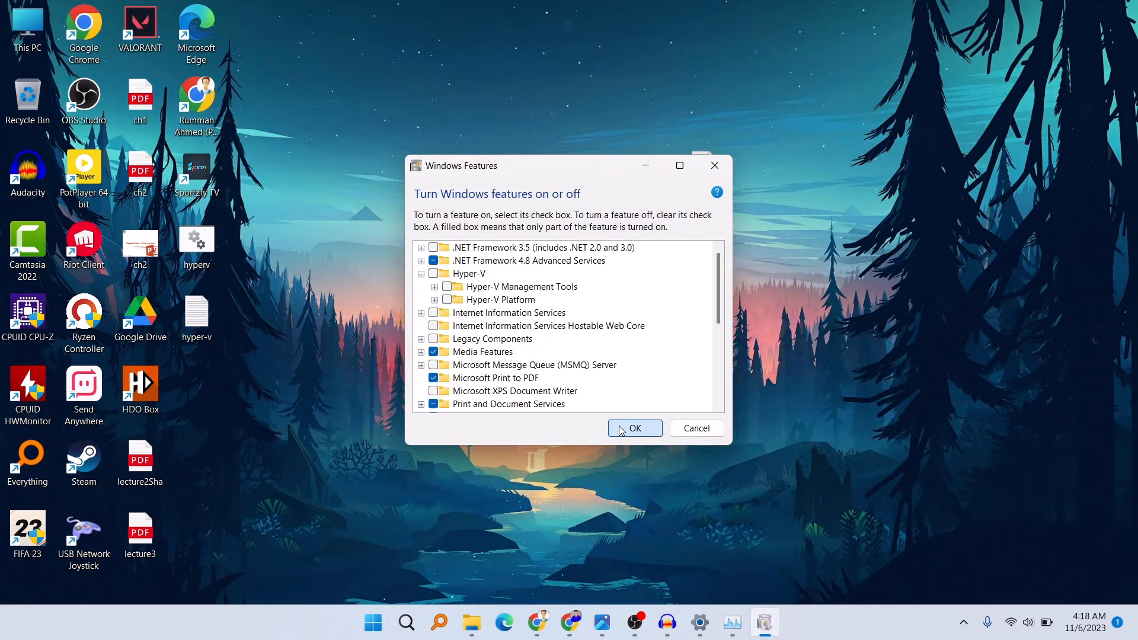
{"action": "left_click", "coordinate": [633, 428]}
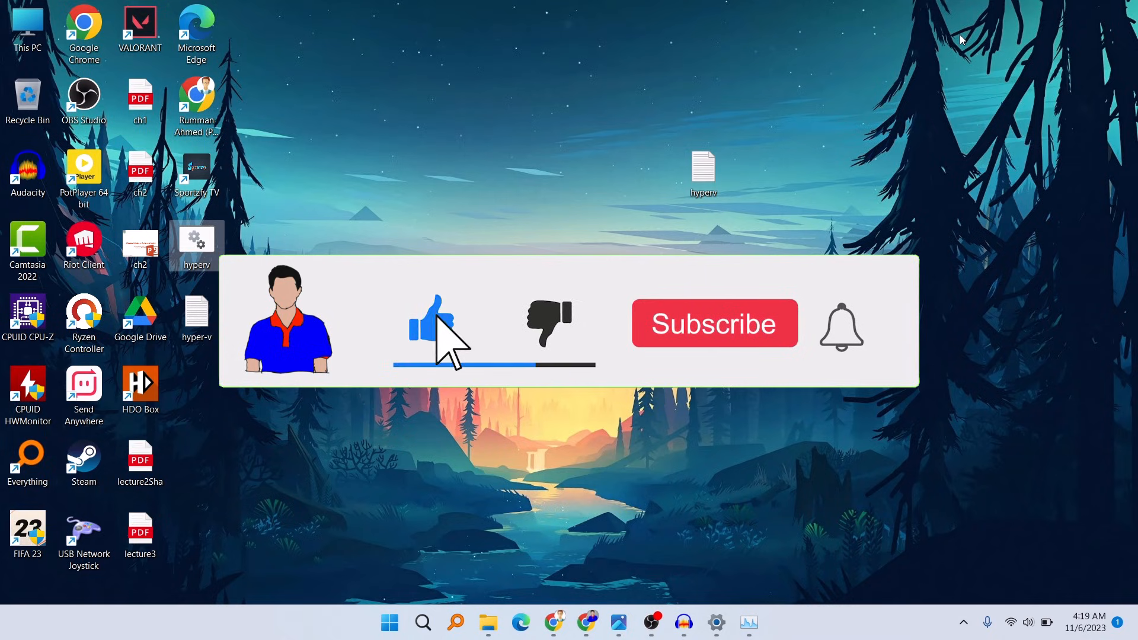
{"action": "left_click", "coordinate": [714, 323]}
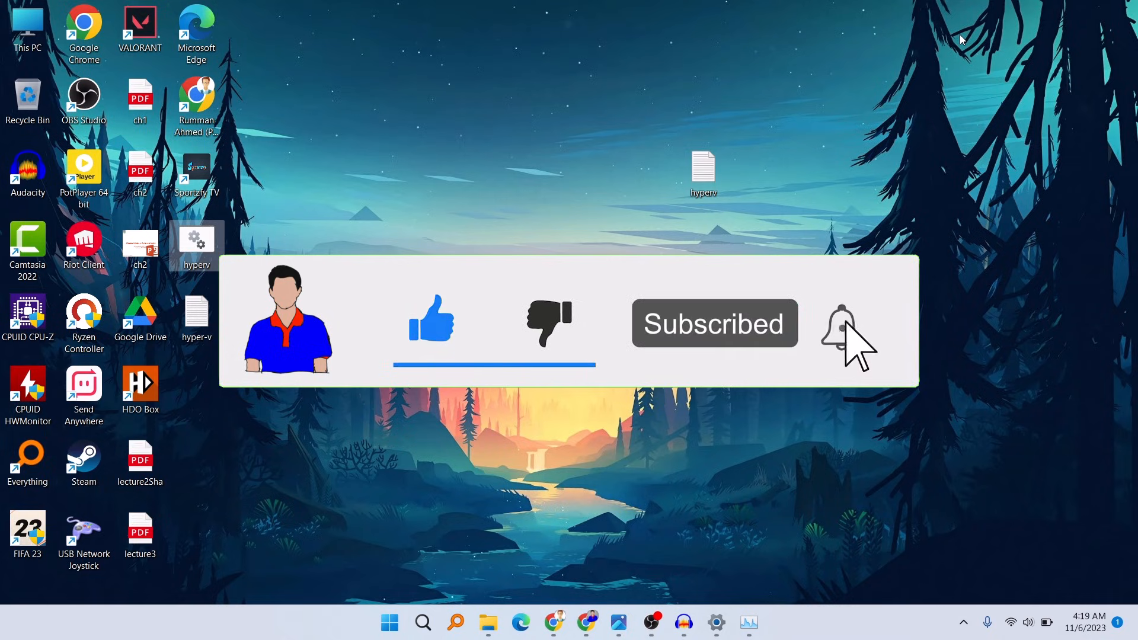
{"action": "left_click", "coordinate": [841, 323]}
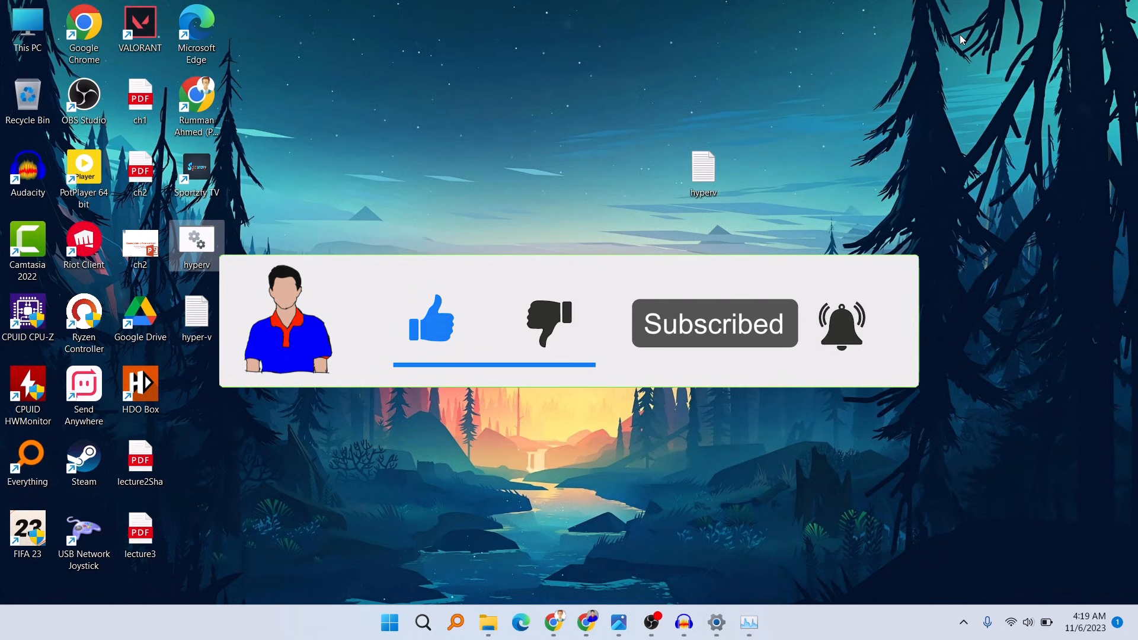